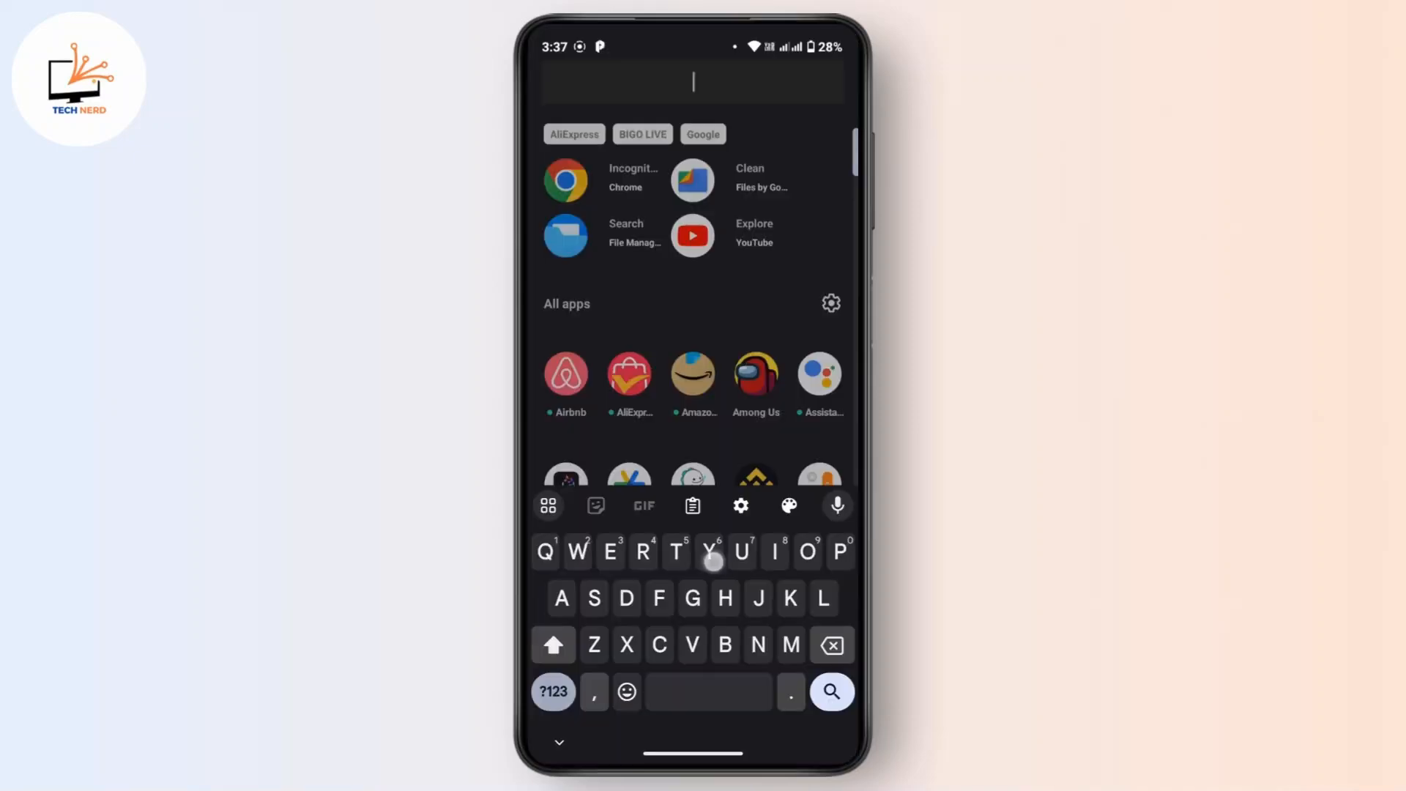
Search "You" in the app drawer and launch YouTube.
text(You)
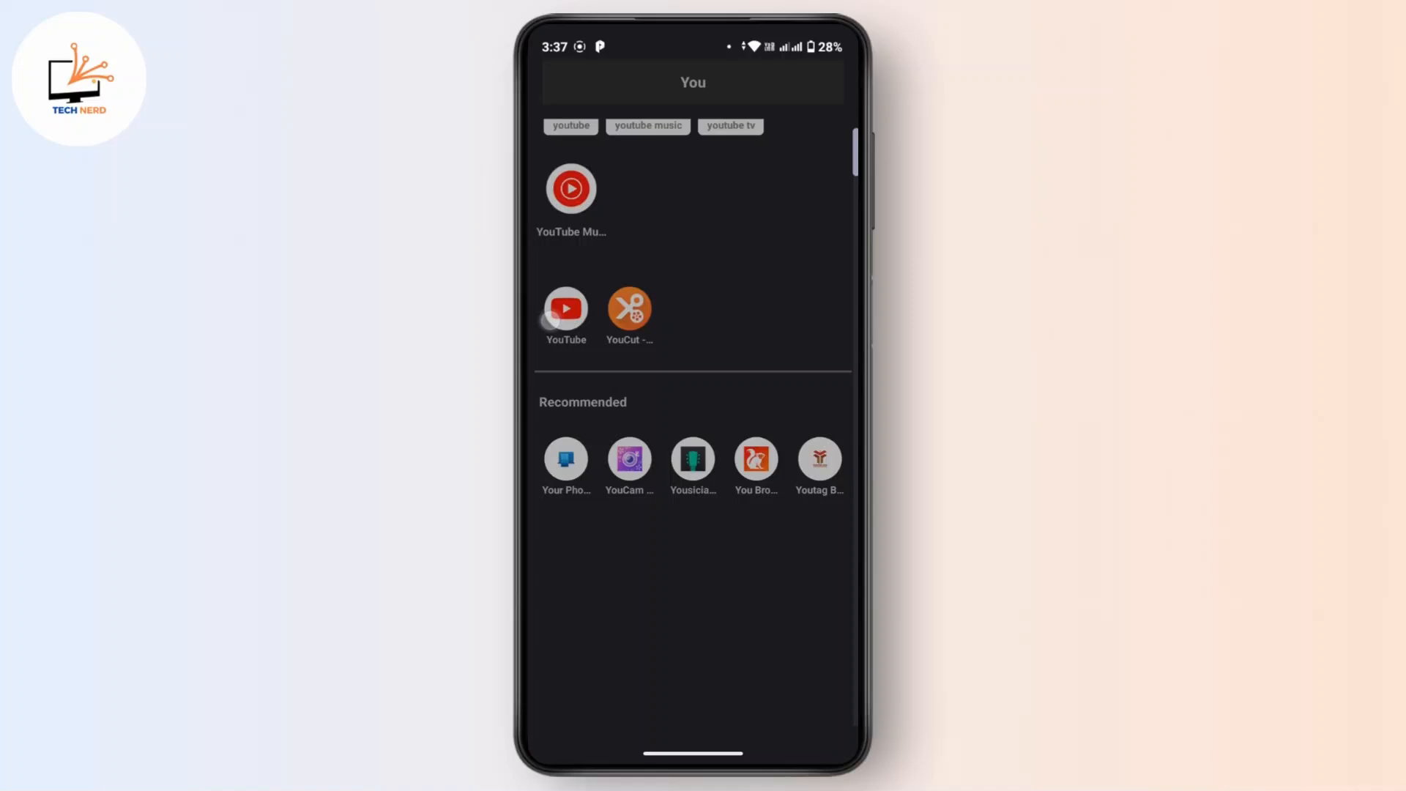
click(566, 312)
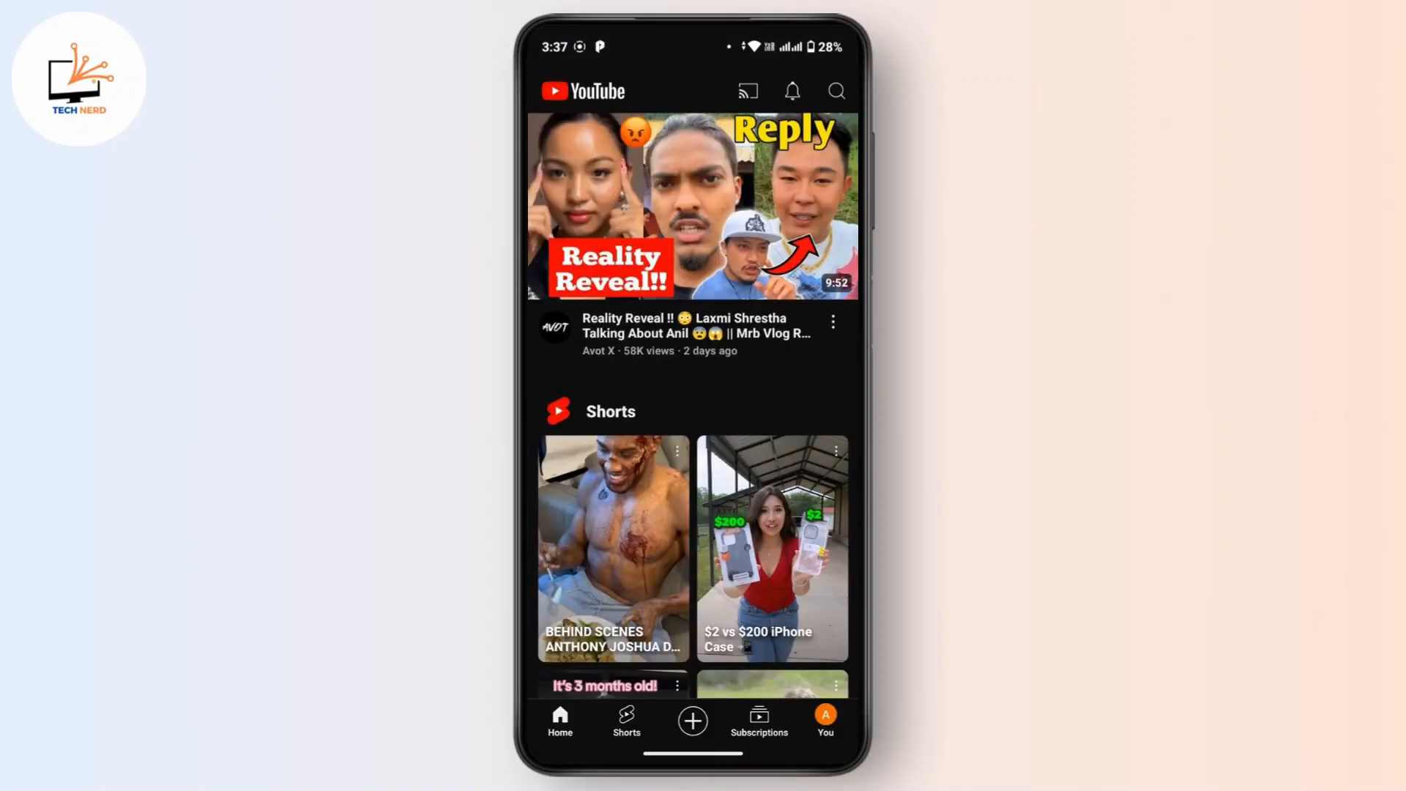
Go to the You tab and show the channel's Your videos list.
click(825, 722)
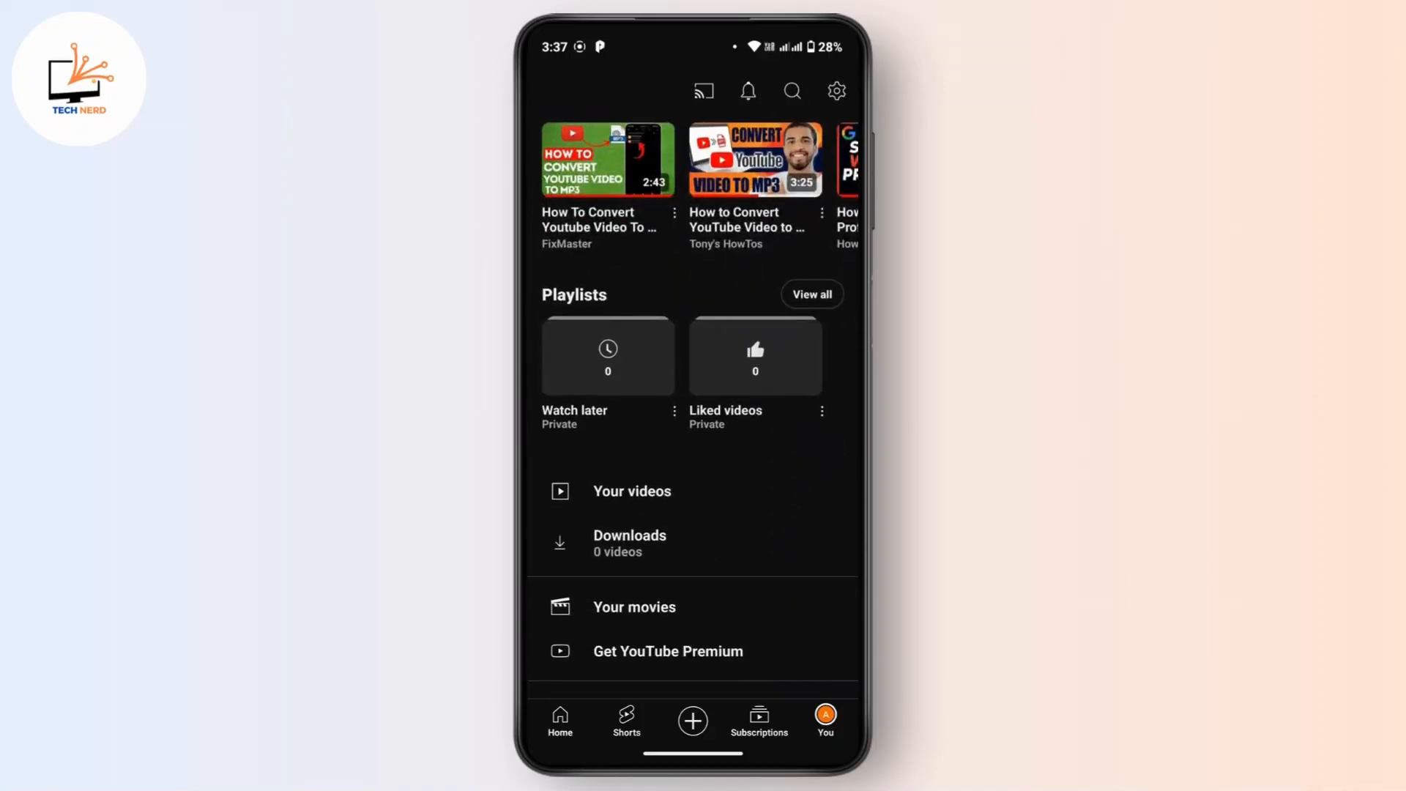
click(633, 491)
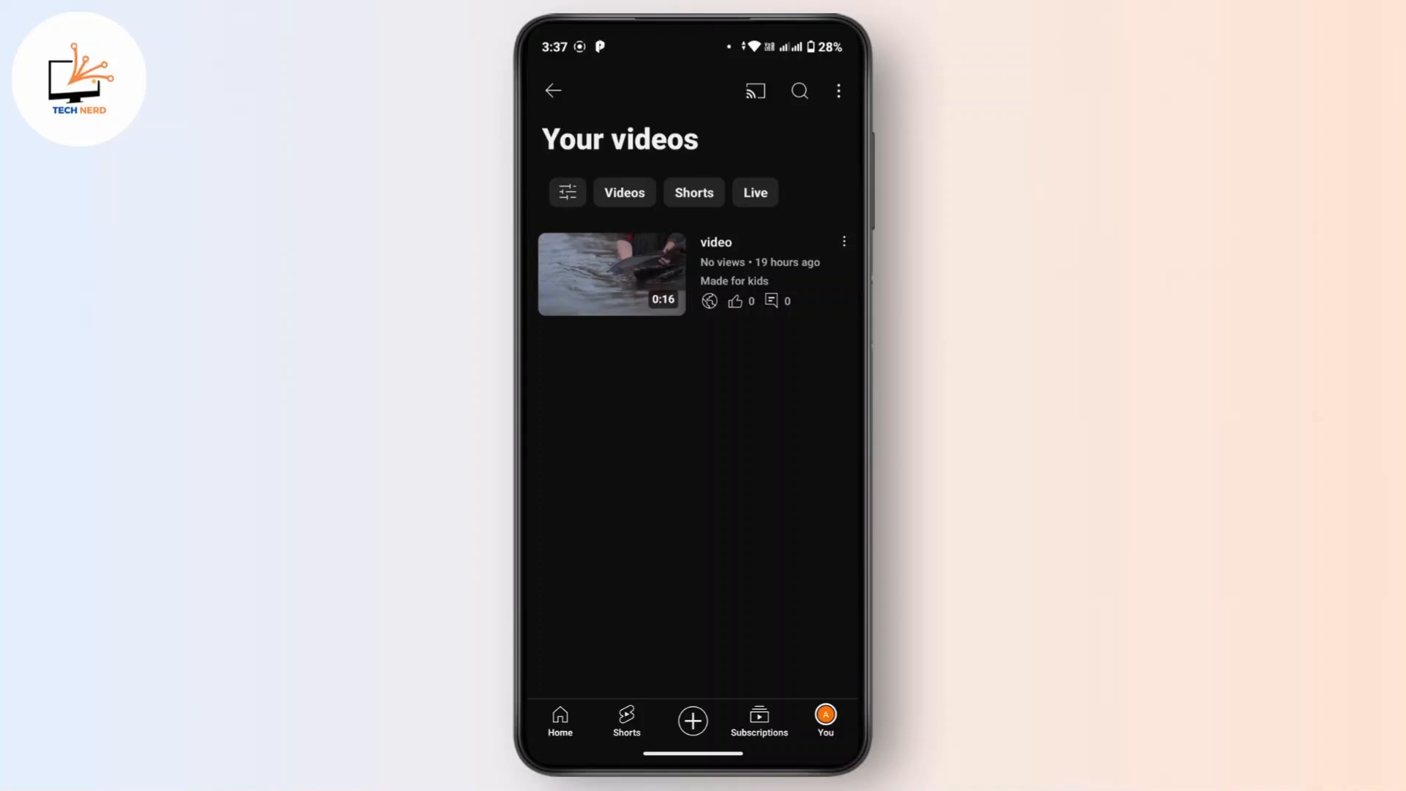
Save the uploaded 16-second video to the phone via its options menu.
click(844, 242)
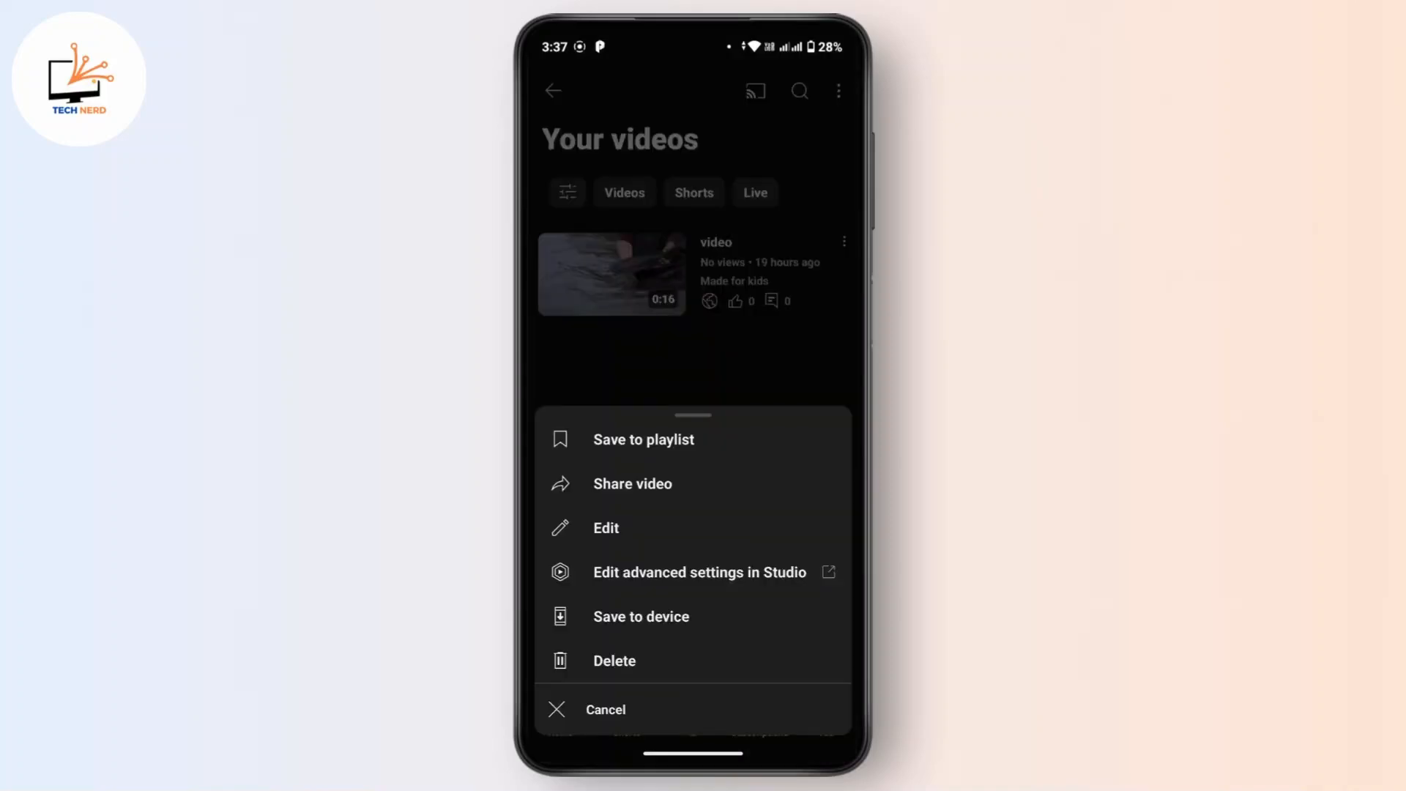
click(640, 616)
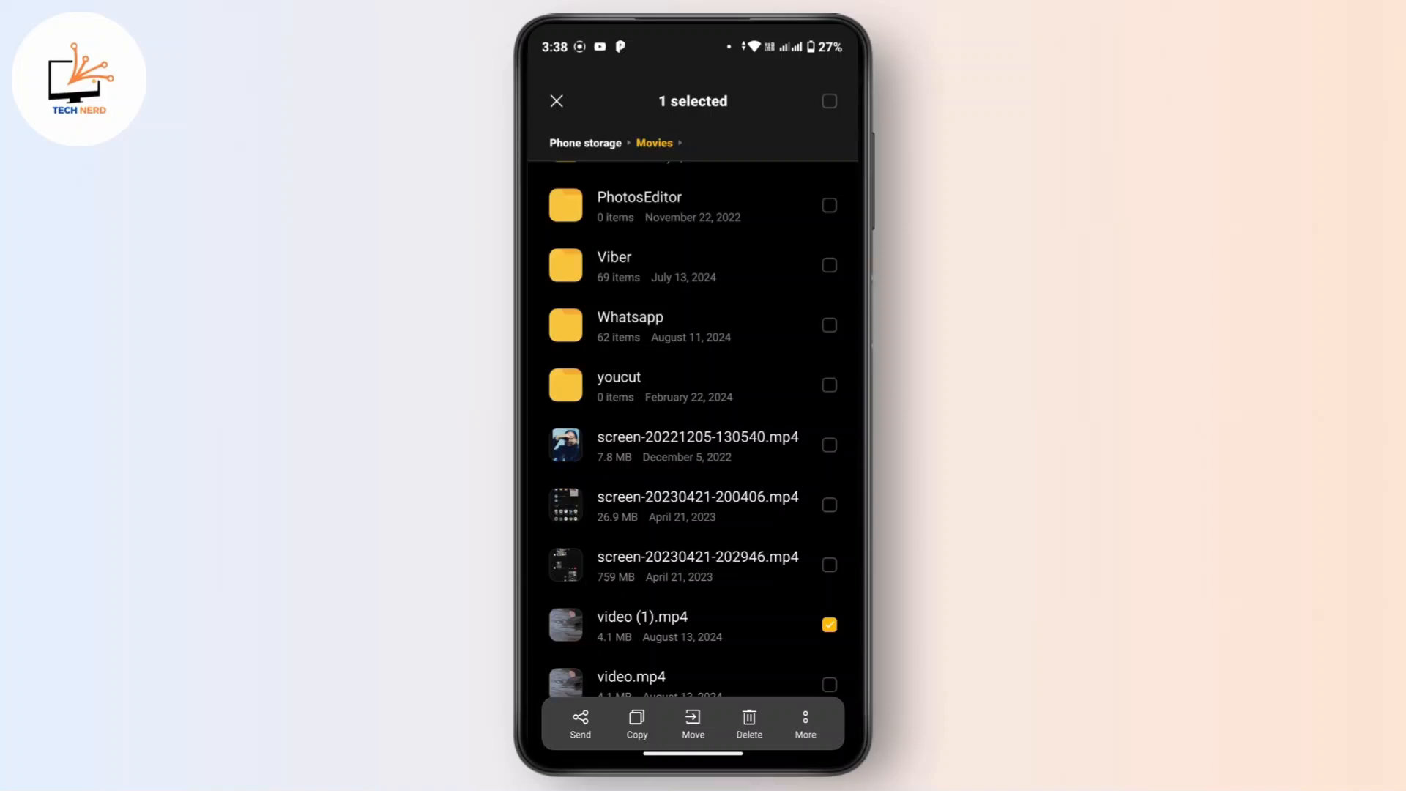
In File Manager, choose More > Rename for video (1).mp4.
click(804, 722)
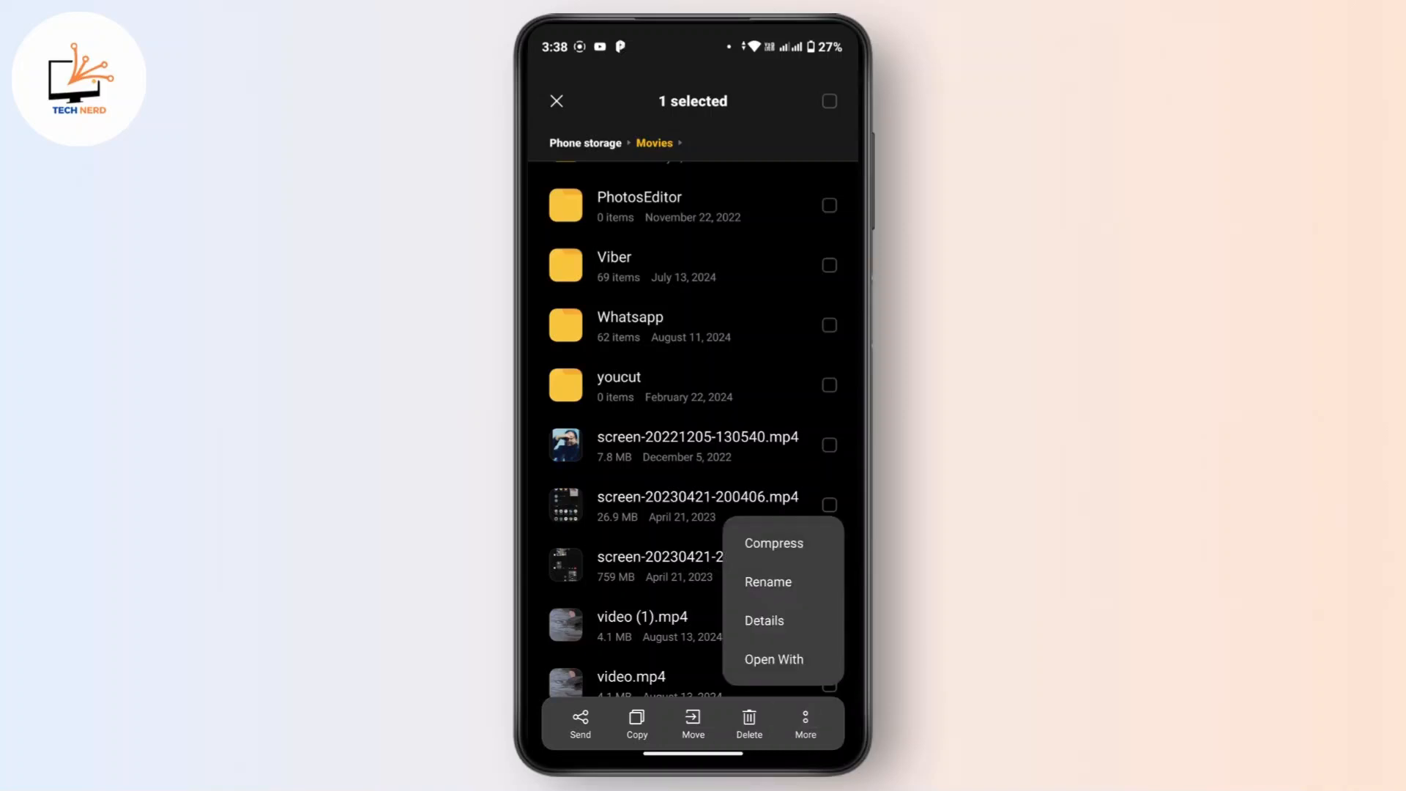
click(768, 581)
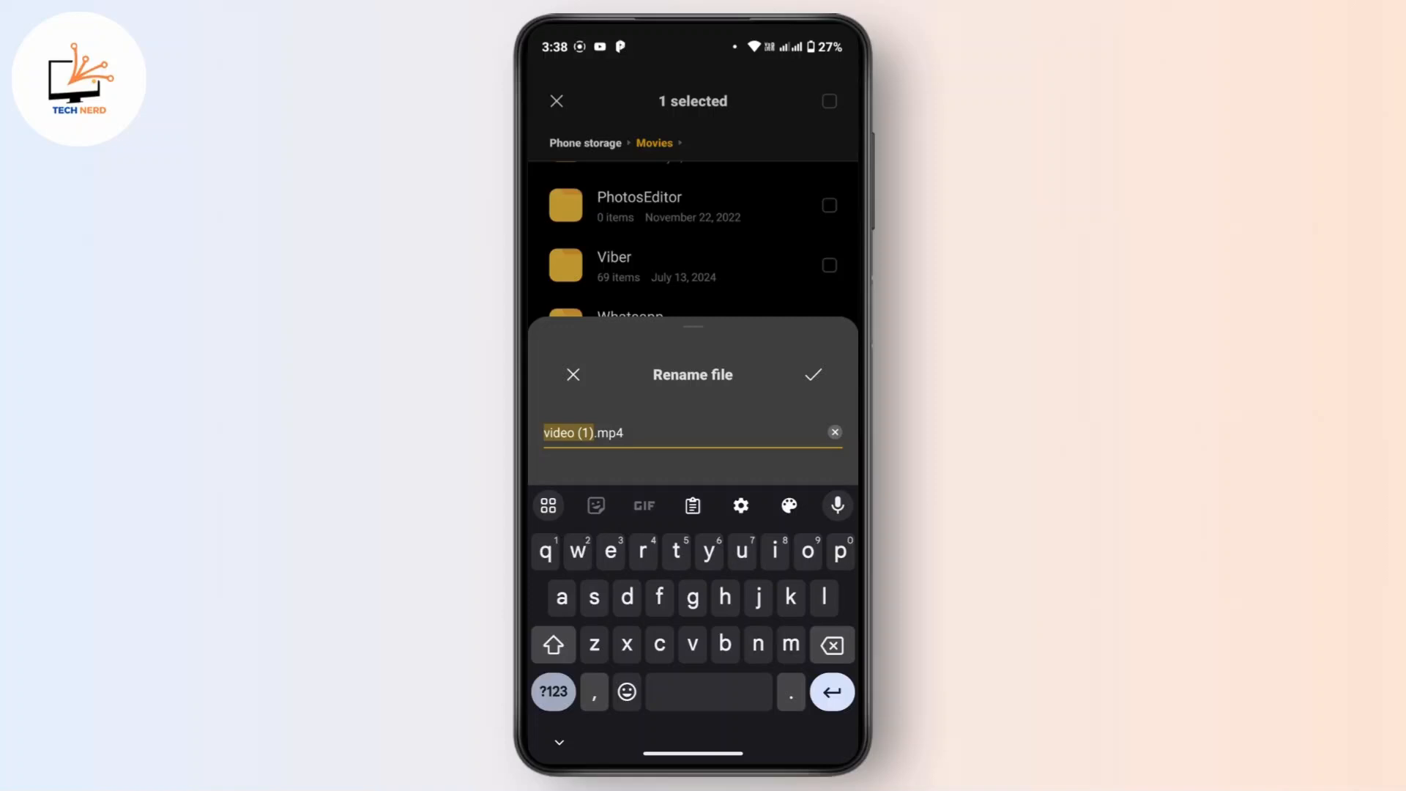
Rename the file to video (1).mp3, confirm the extension change, and open it.
click(621, 432)
text(3)
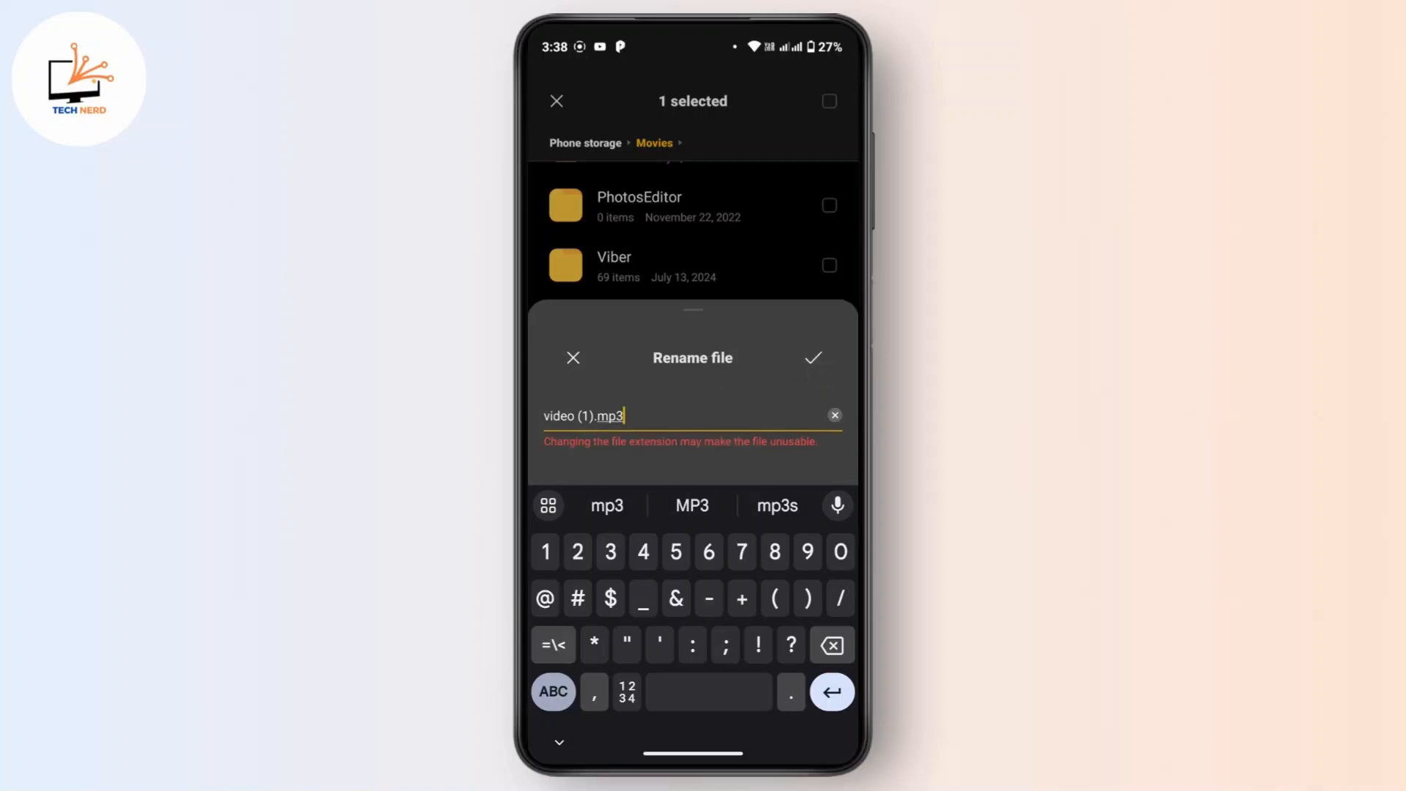
click(573, 358)
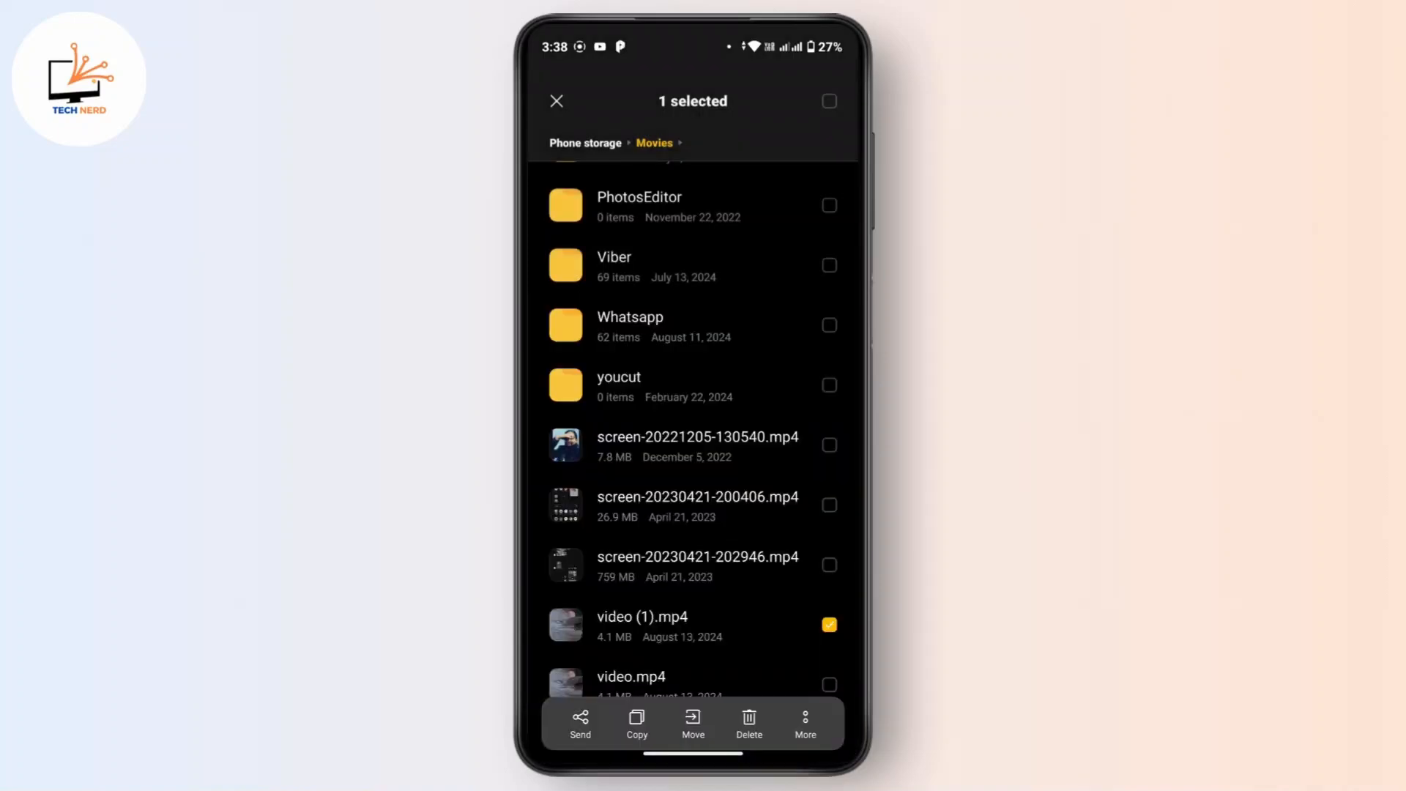
click(556, 101)
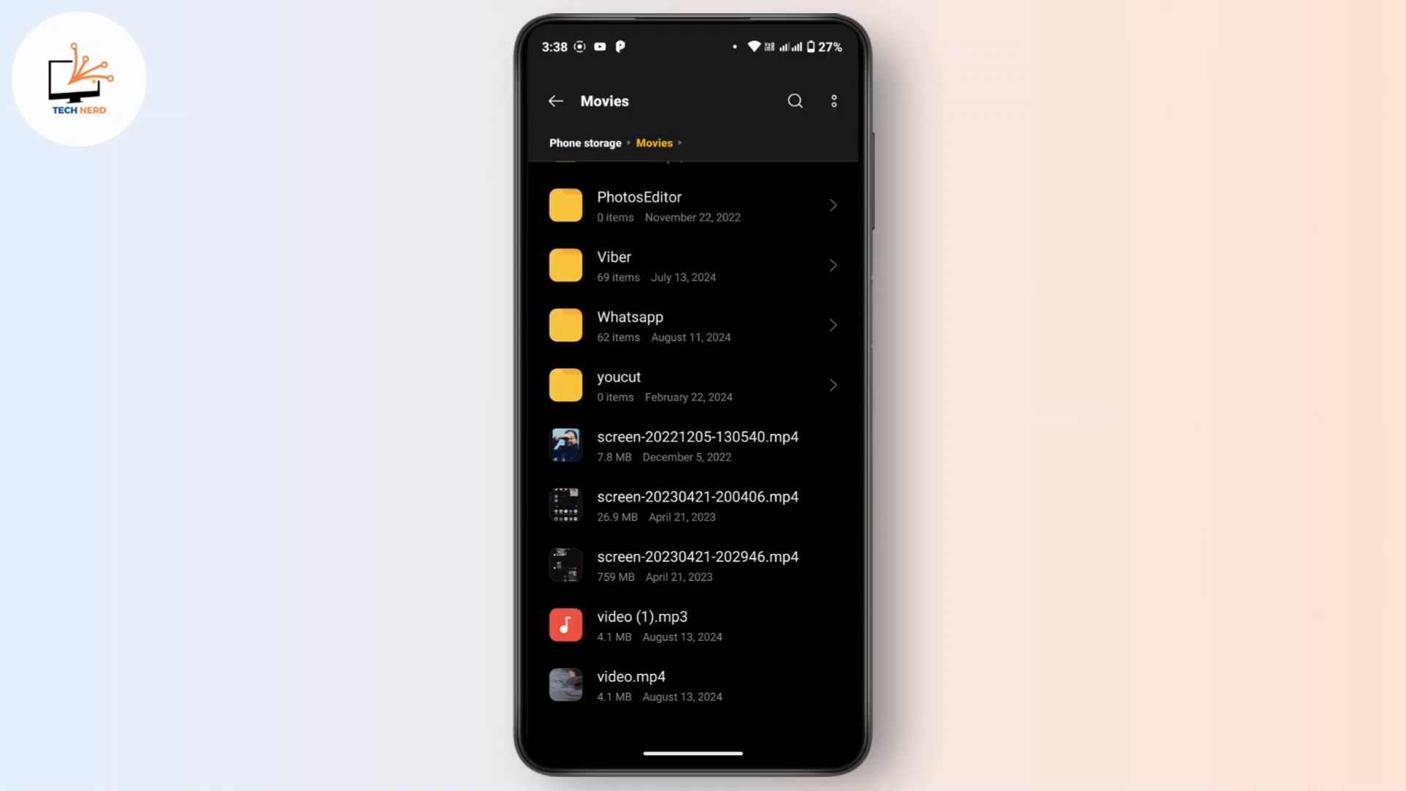
click(641, 617)
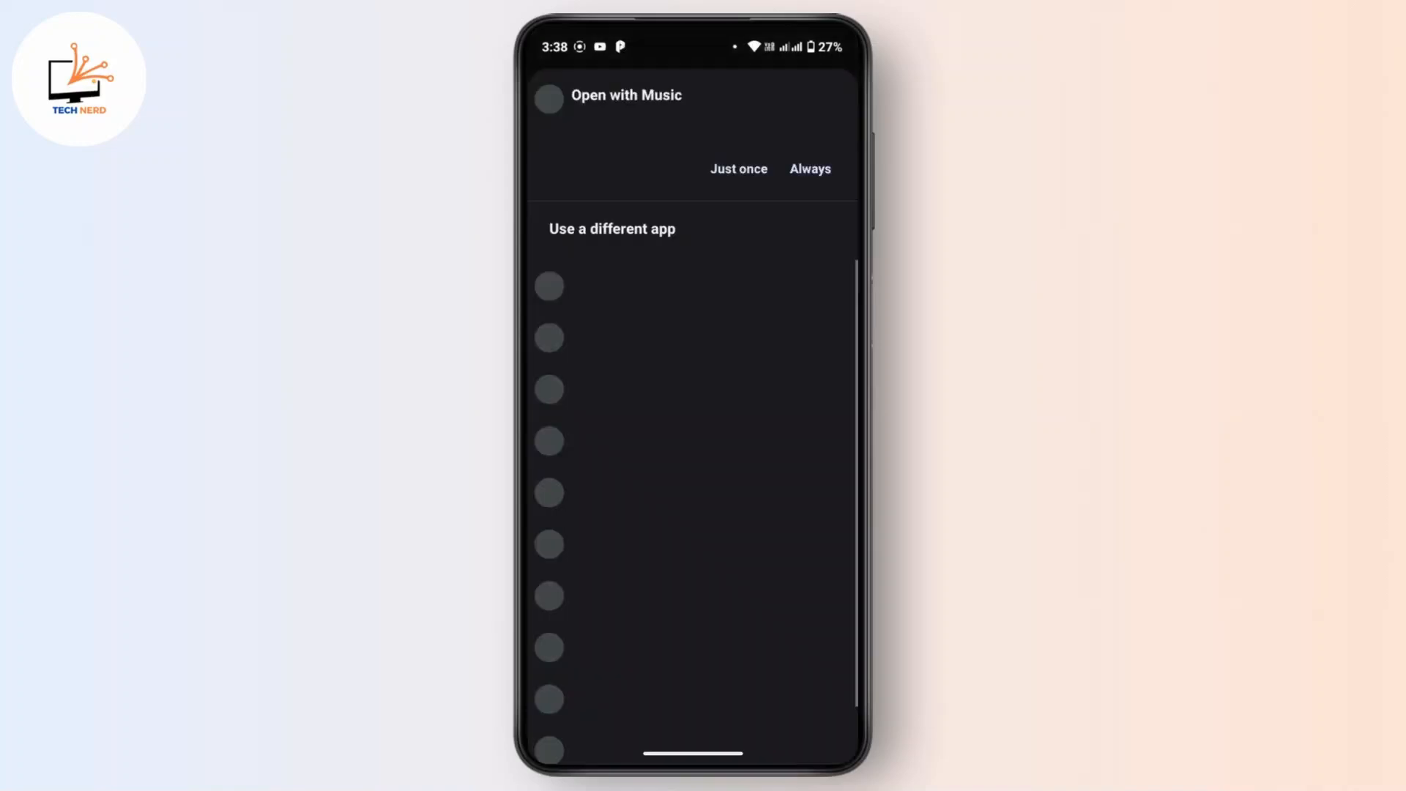